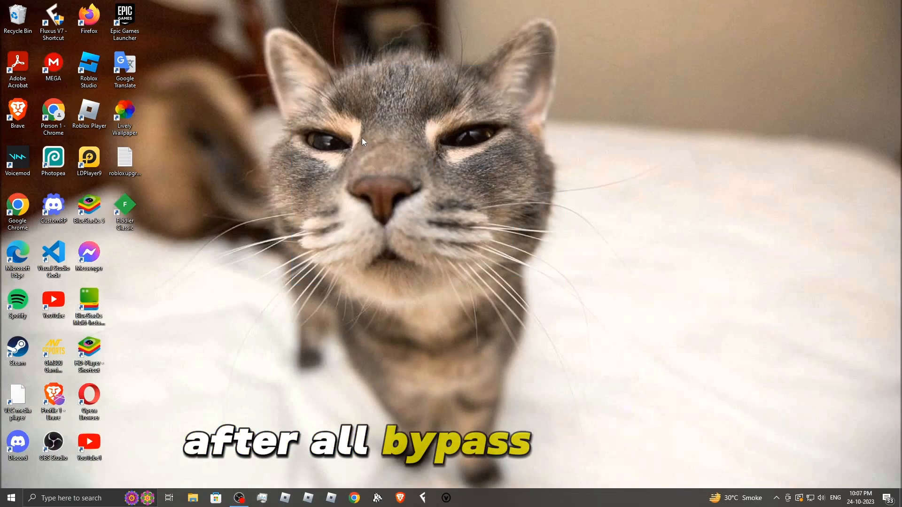
mouse_move(326, 357)
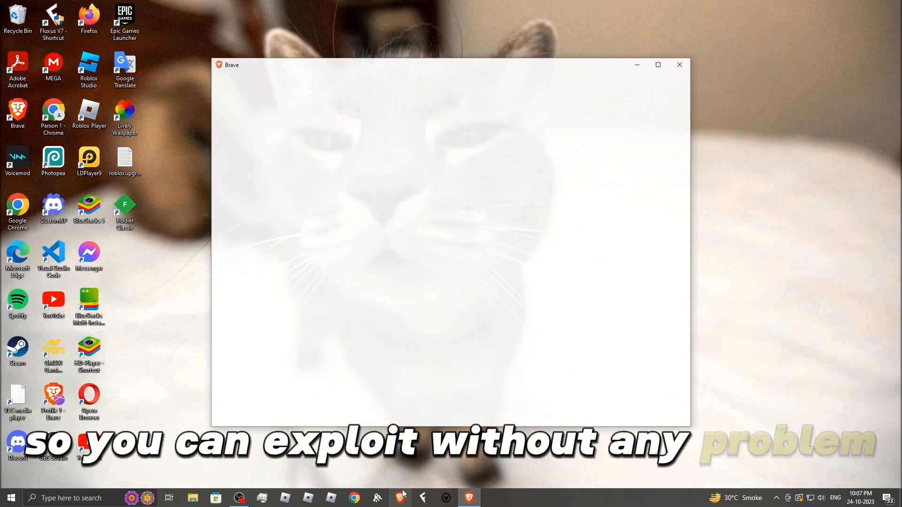
Start the BlueStacks 10 download, then cancel the installer save dialog
left_click(679, 65)
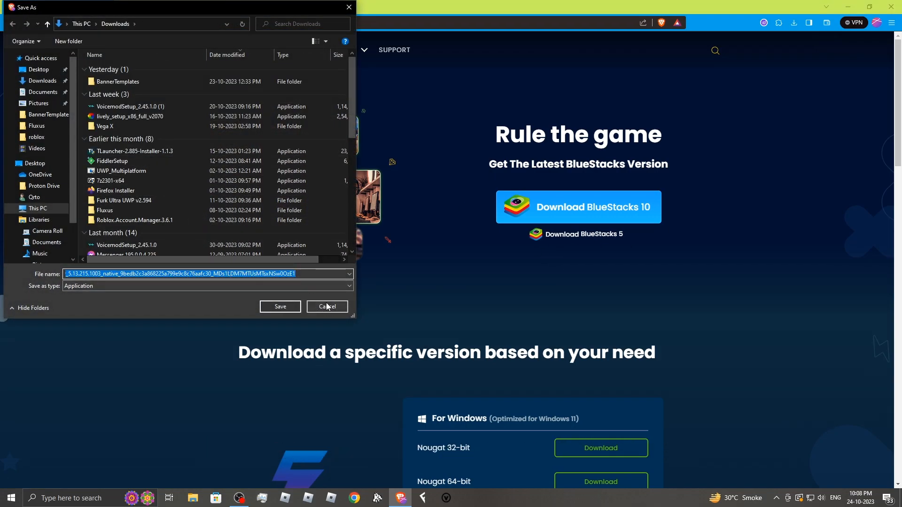
left_click(327, 305)
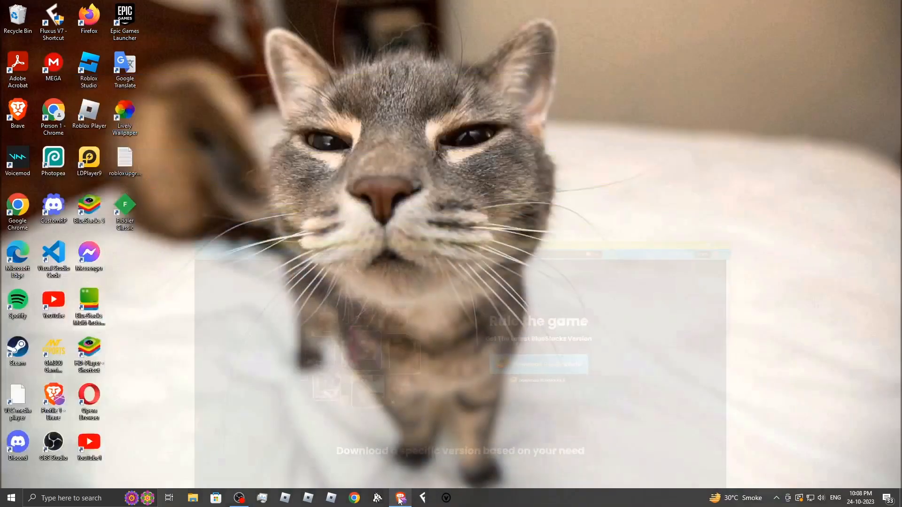
Download Codex for Android from codex.lol, passing Linkvertise to reach MediaFire's codex596.apk
left_click(400, 498)
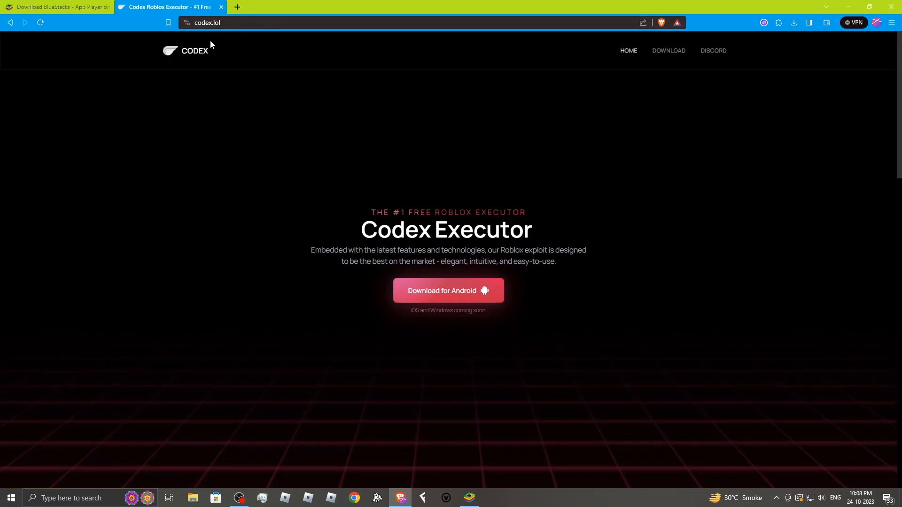
mouse_move(385, 305)
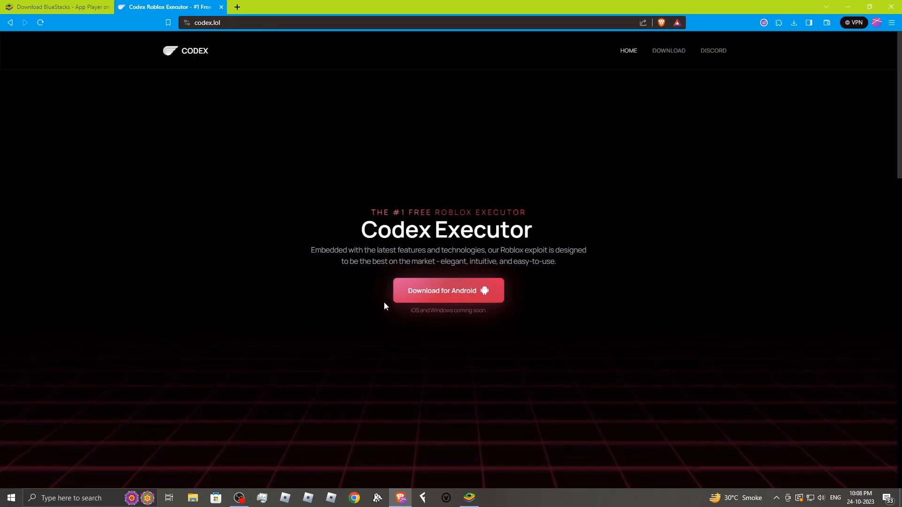
left_click(668, 51)
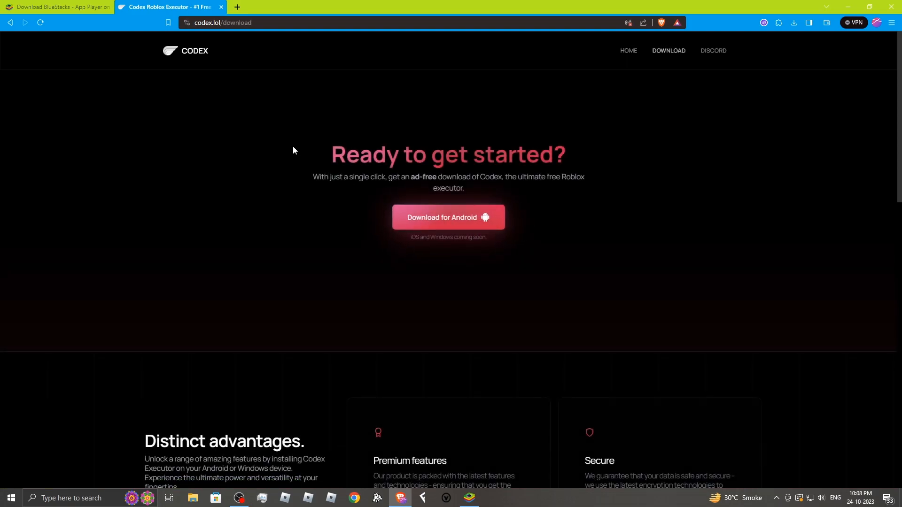
mouse_move(466, 218)
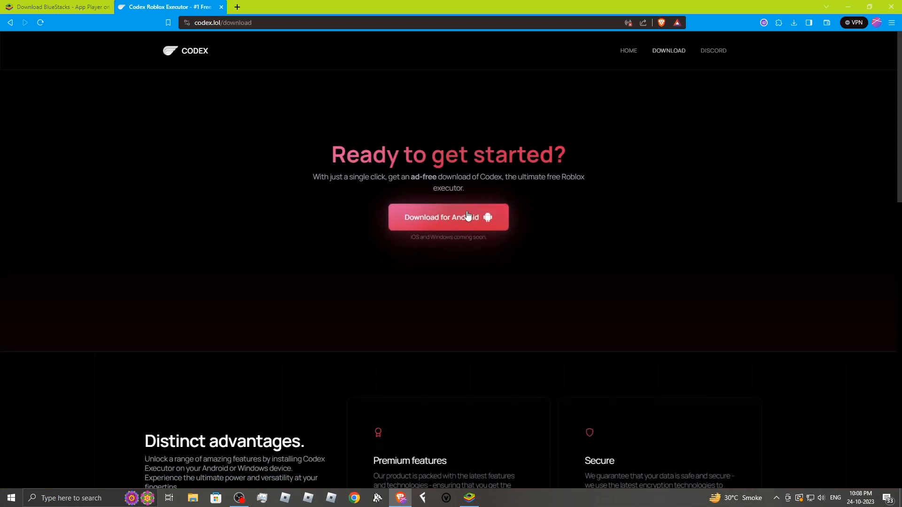
left_click(447, 217)
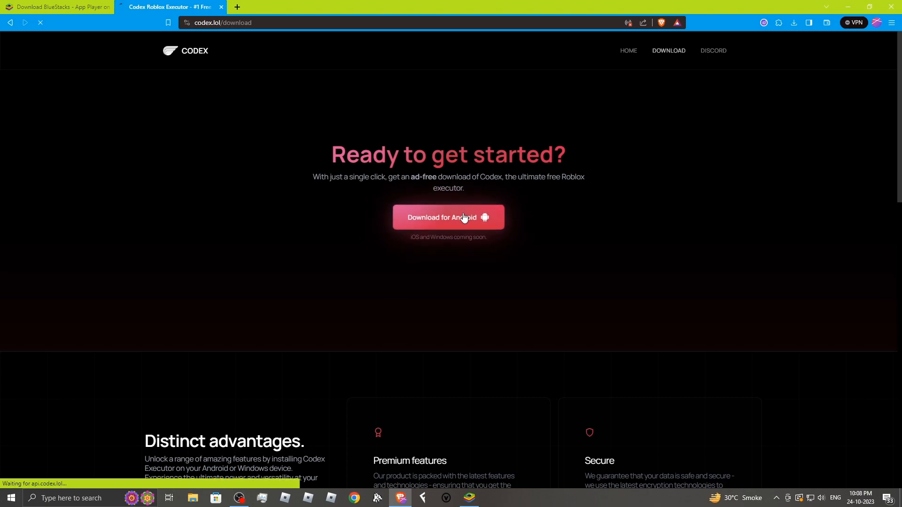
left_click(448, 217)
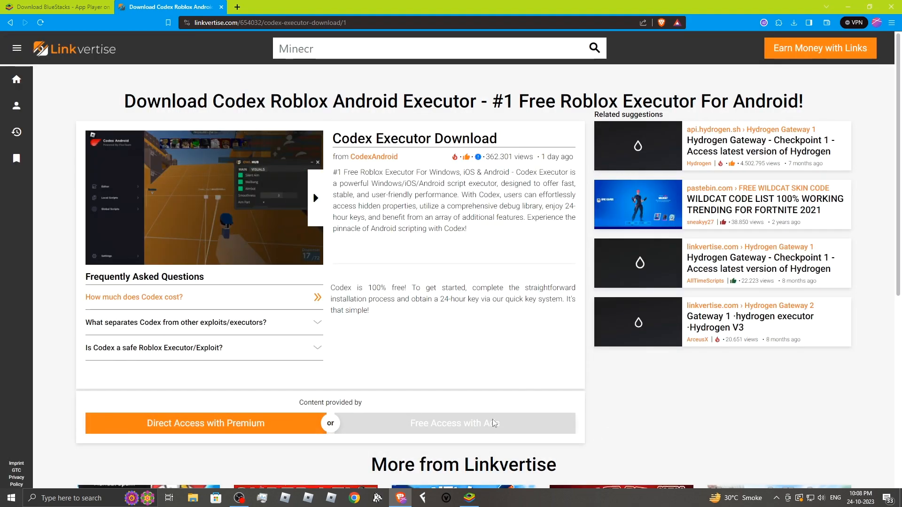
left_click(453, 423)
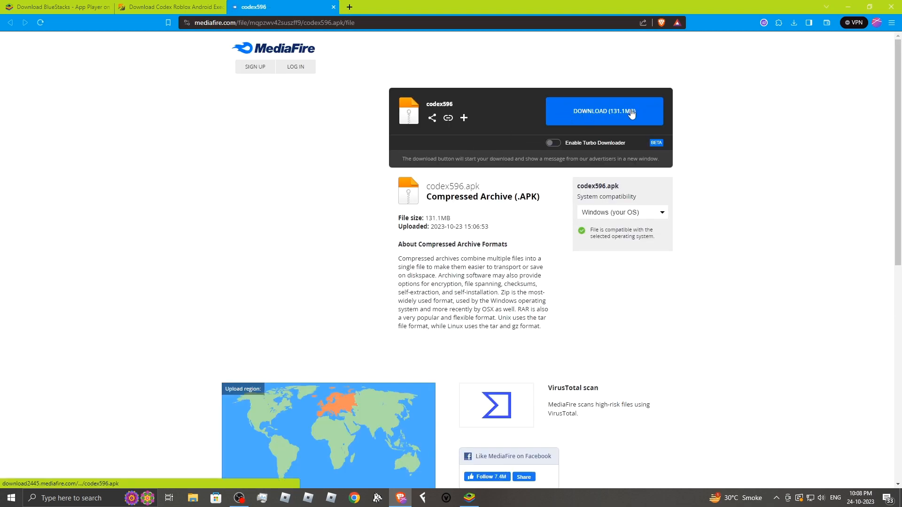
Save codex596.apk (131.1 MB) into Downloads and view it in the downloads list
left_click(604, 110)
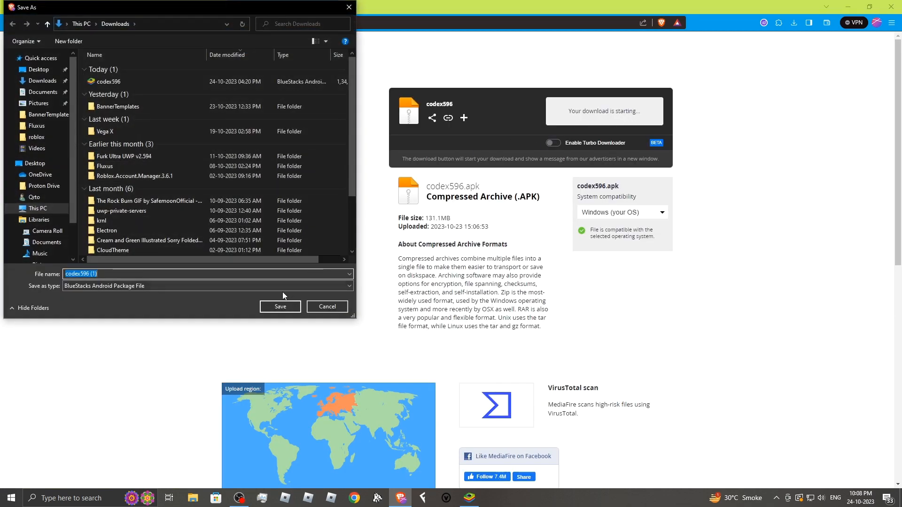
left_click(280, 306)
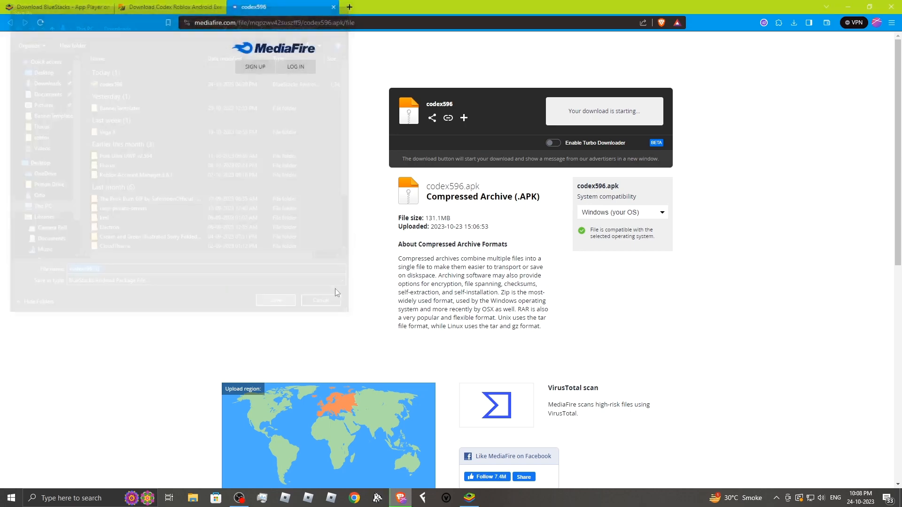
left_click(794, 23)
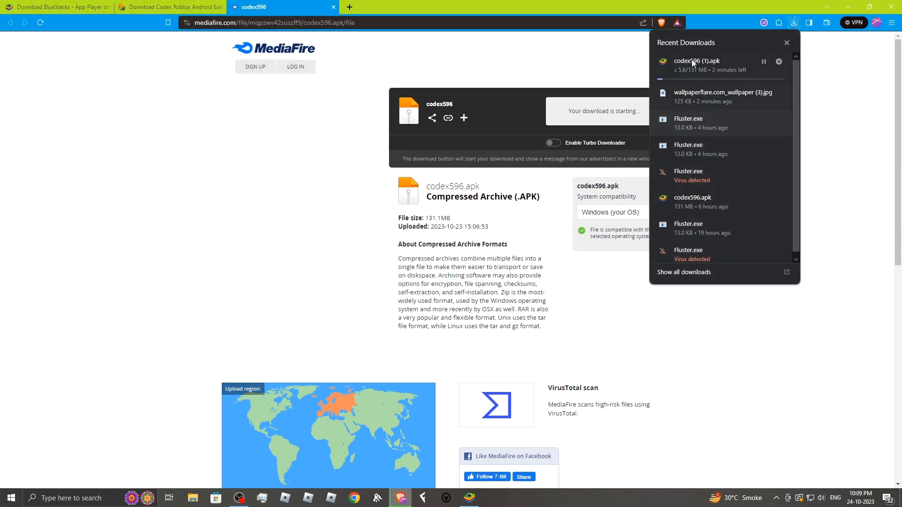
mouse_move(733, 84)
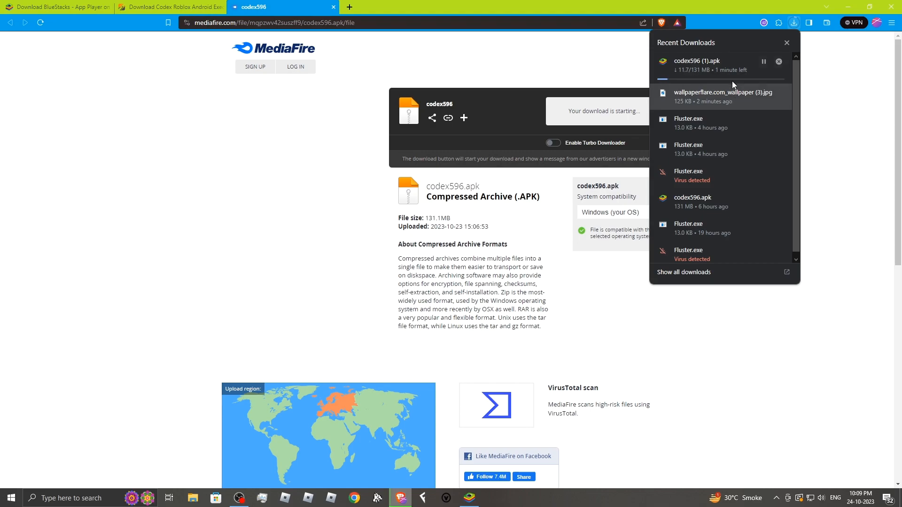
left_click(684, 272)
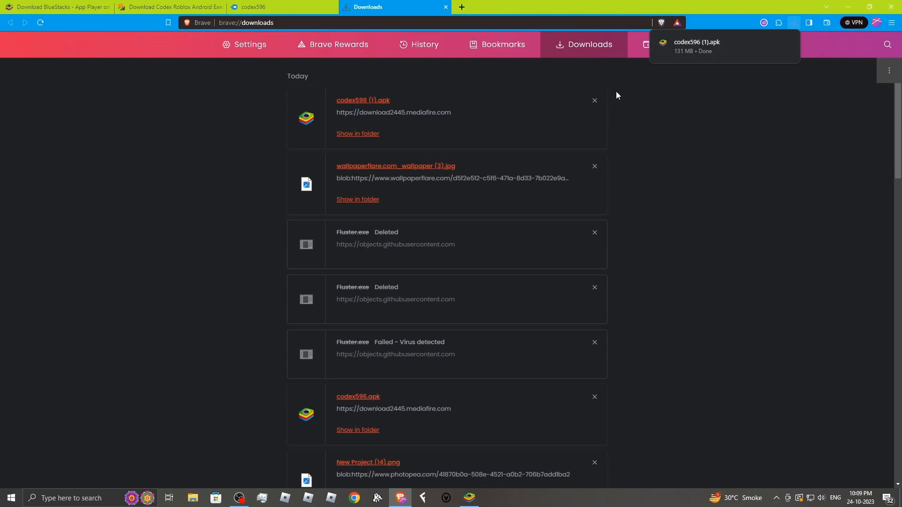
mouse_move(852, 7)
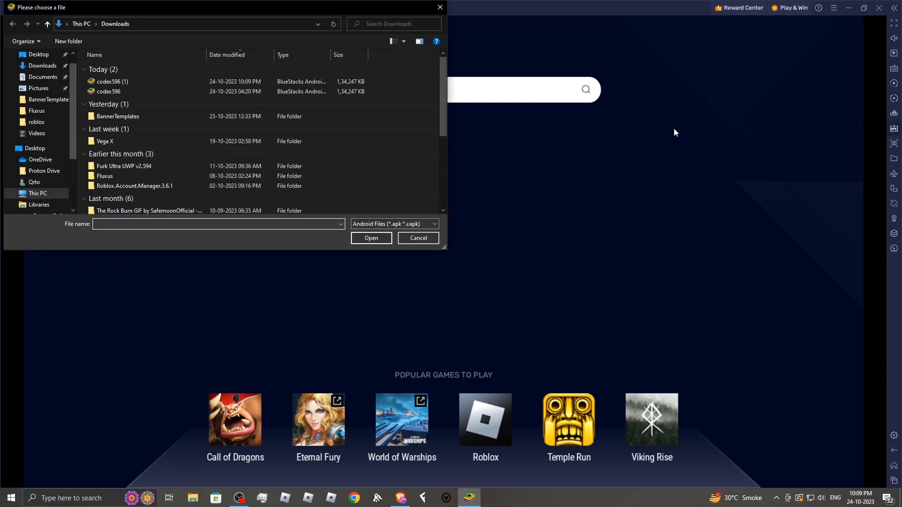
Install the codex596 (1) APK from Downloads into BlueStacks
left_click(372, 238)
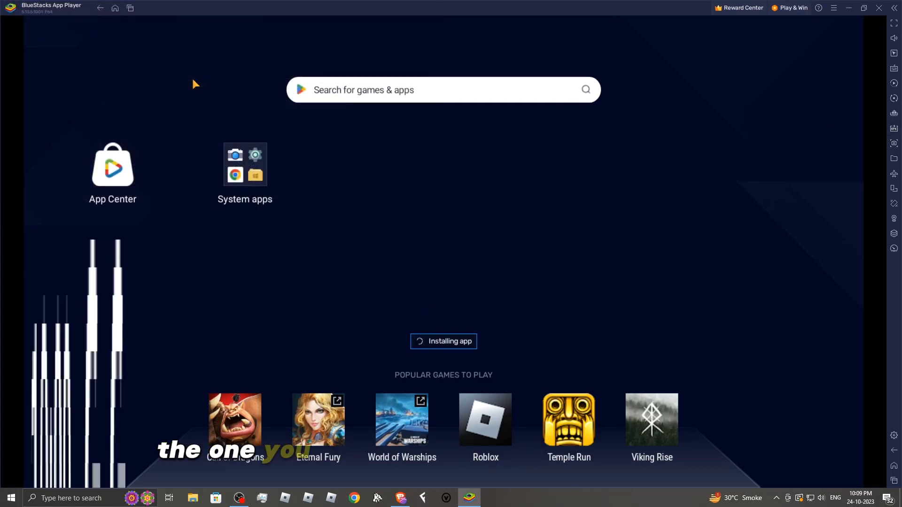
mouse_move(410, 233)
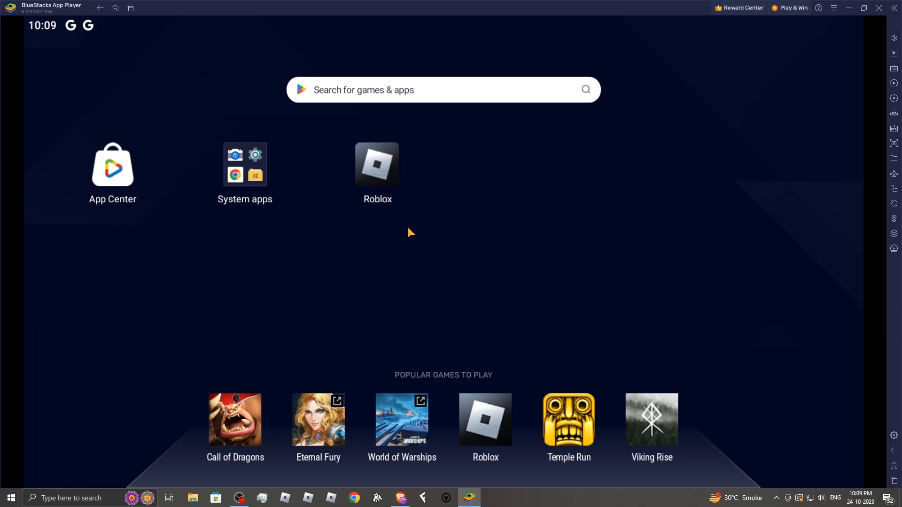
mouse_move(379, 169)
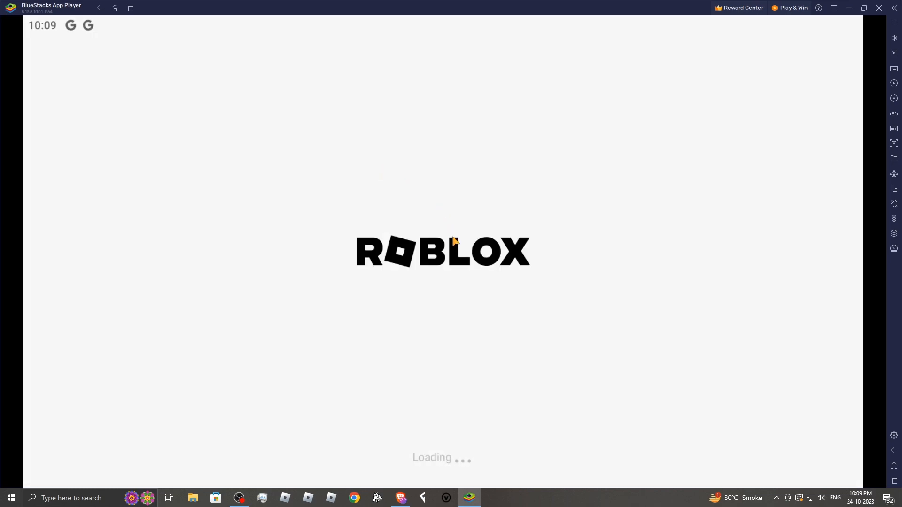
mouse_move(500, 272)
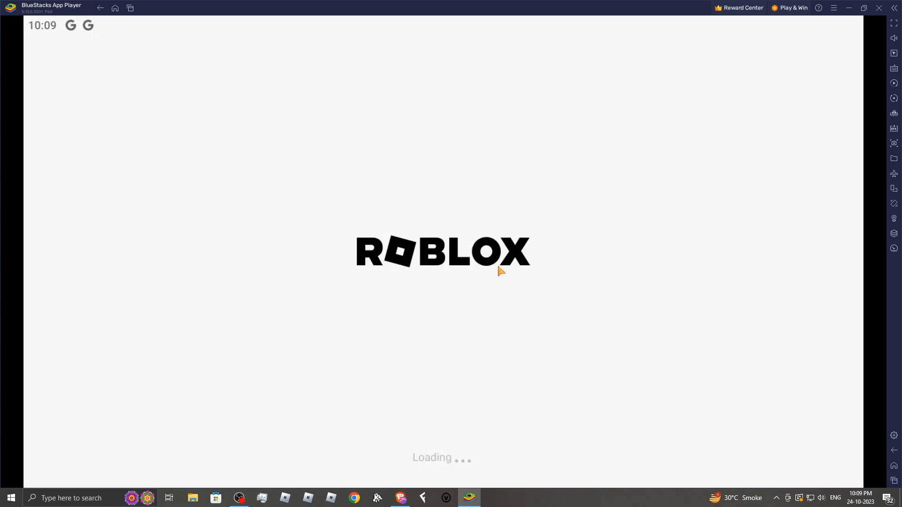
mouse_move(538, 225)
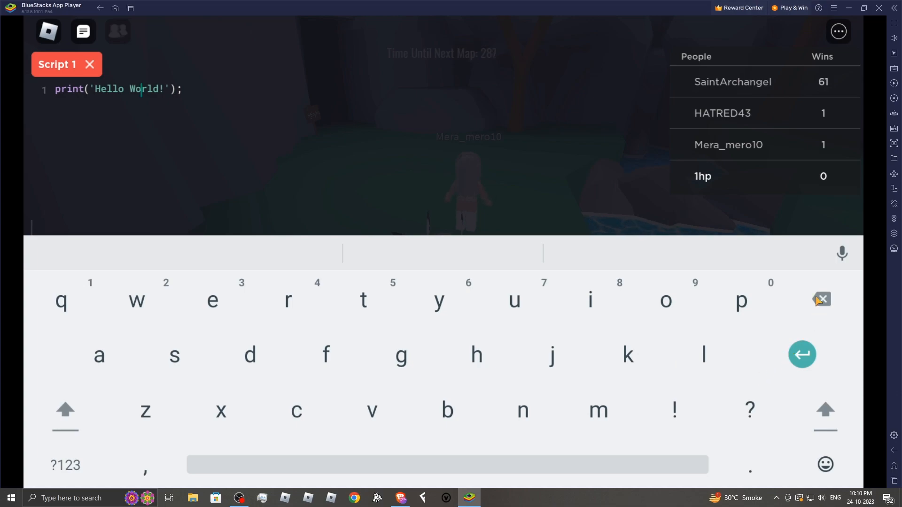
Hide the on-screen keyboard and open the Codex script library
left_click(821, 300)
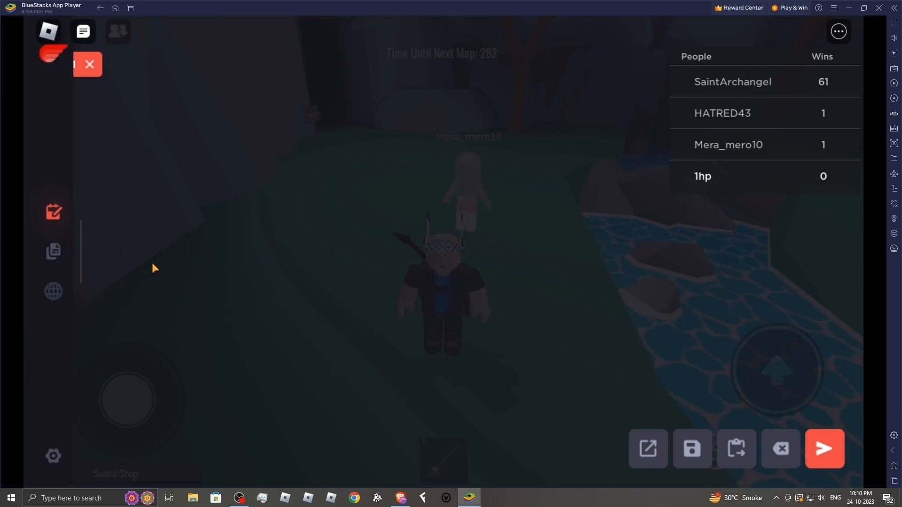
left_click(53, 252)
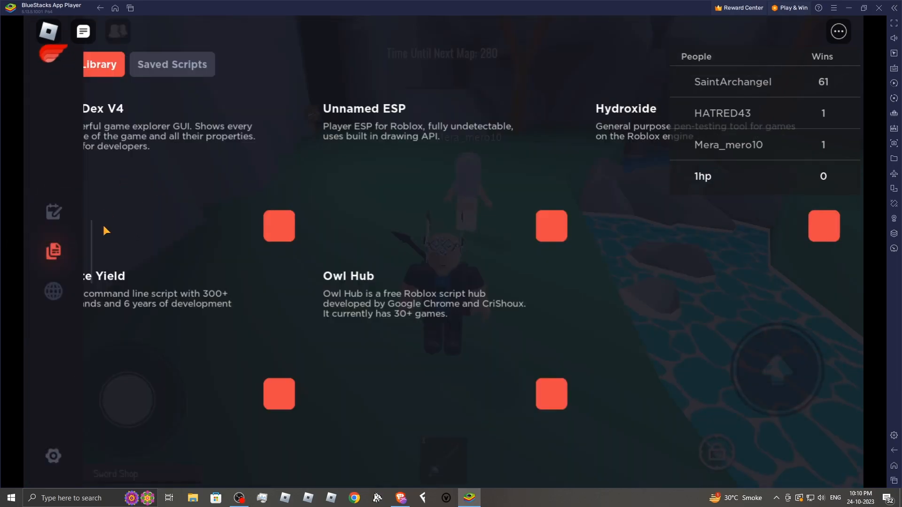